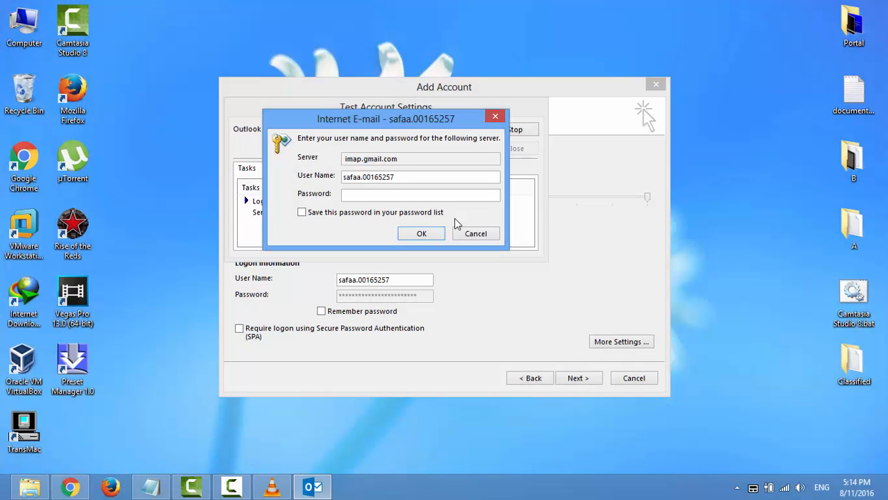
Enter the account password in the imap.gmail.com sign-in prompt and submit it.
text(password)
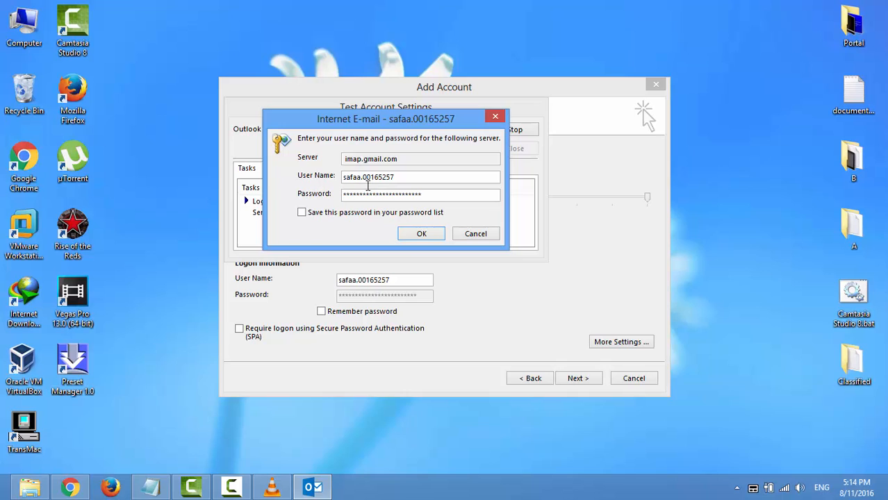
click(421, 233)
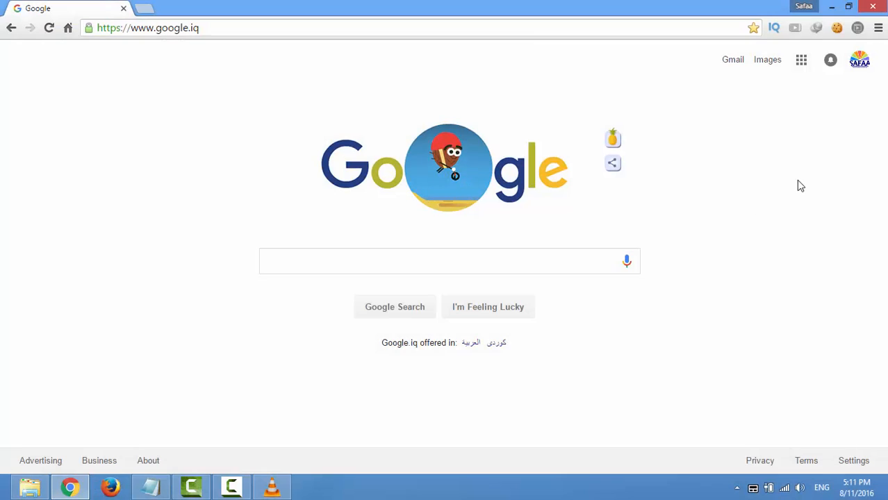
mouse_move(860, 60)
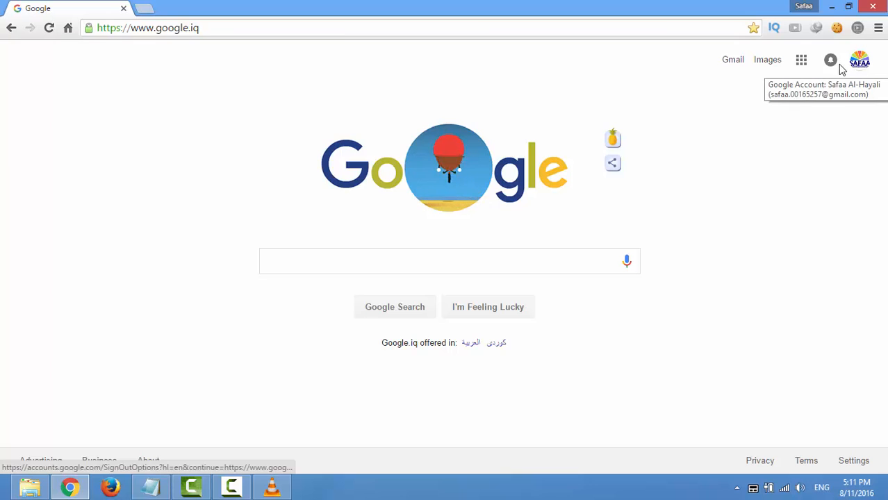
Open Gmail from the Google apps grid and go to its Settings page.
click(801, 60)
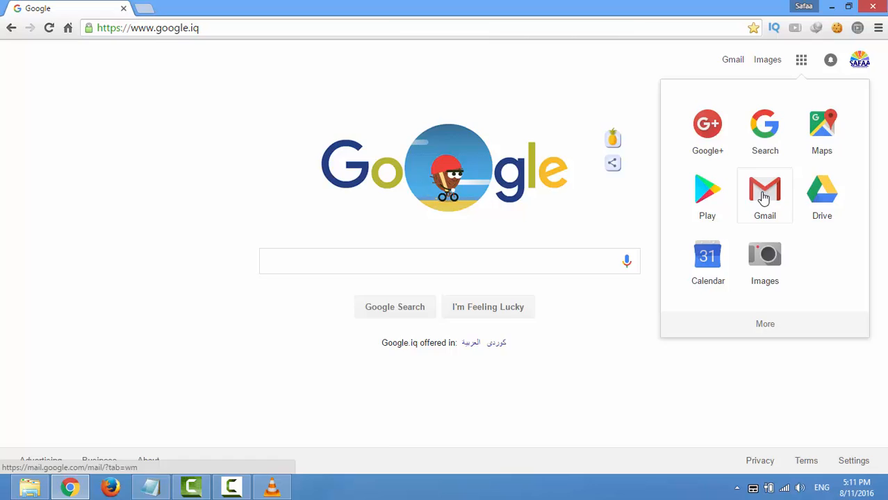
click(764, 195)
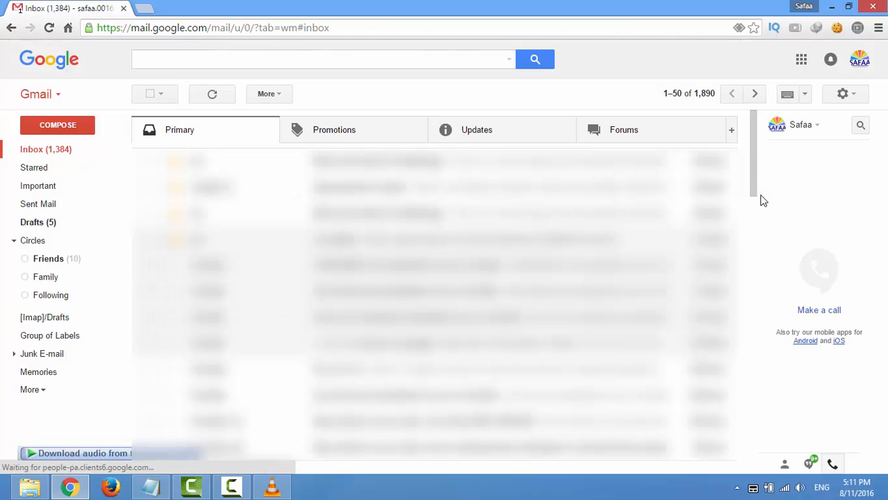
click(842, 93)
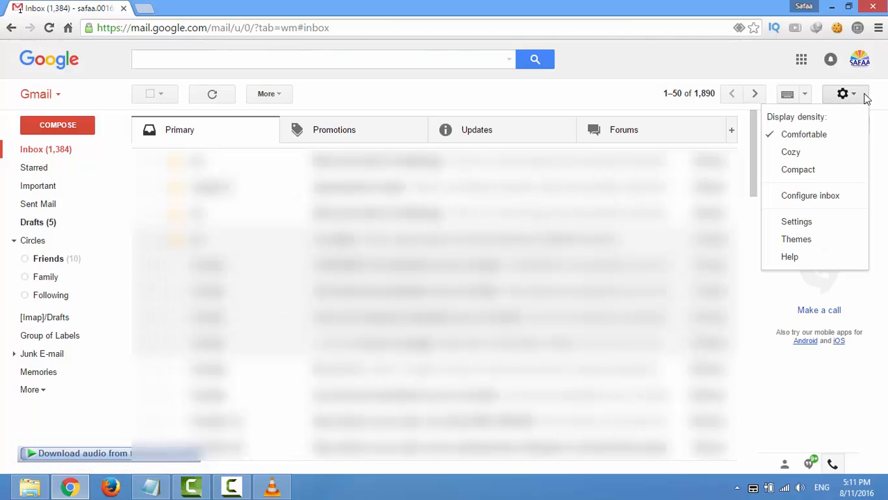
mouse_move(796, 221)
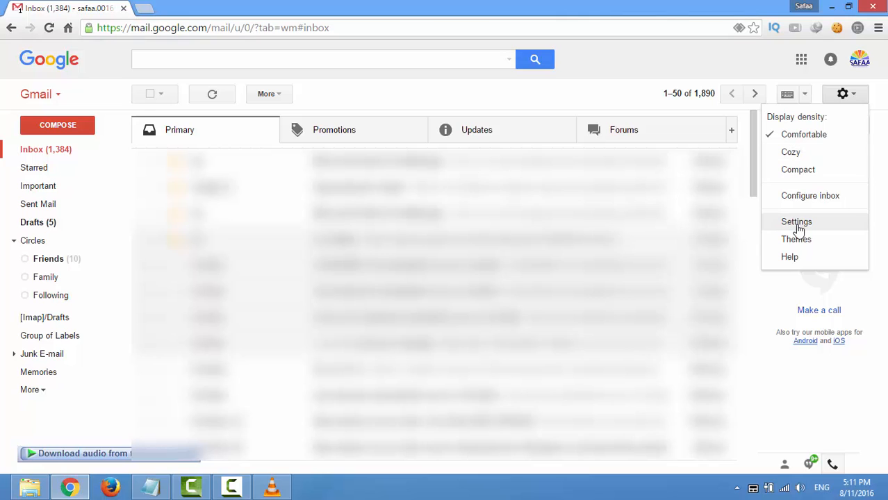
click(797, 222)
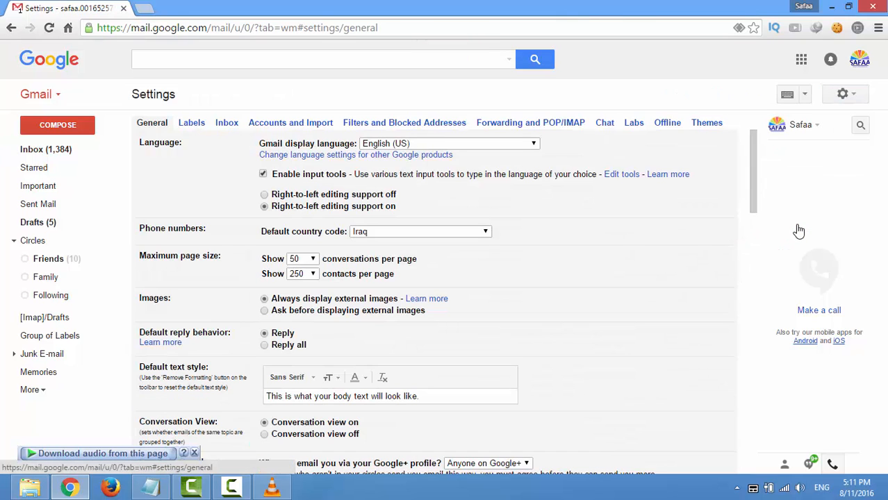
mouse_move(530, 122)
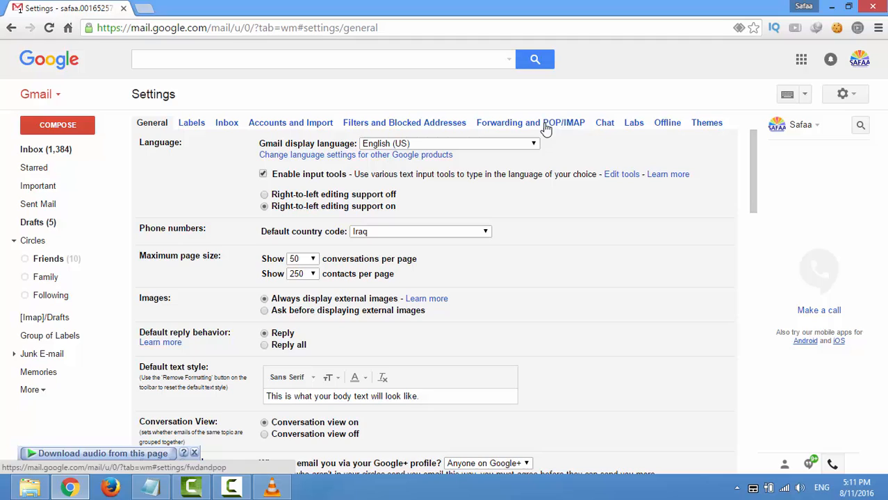
On the Forwarding and POP/IMAP settings, set IMAP access to enabled.
click(530, 123)
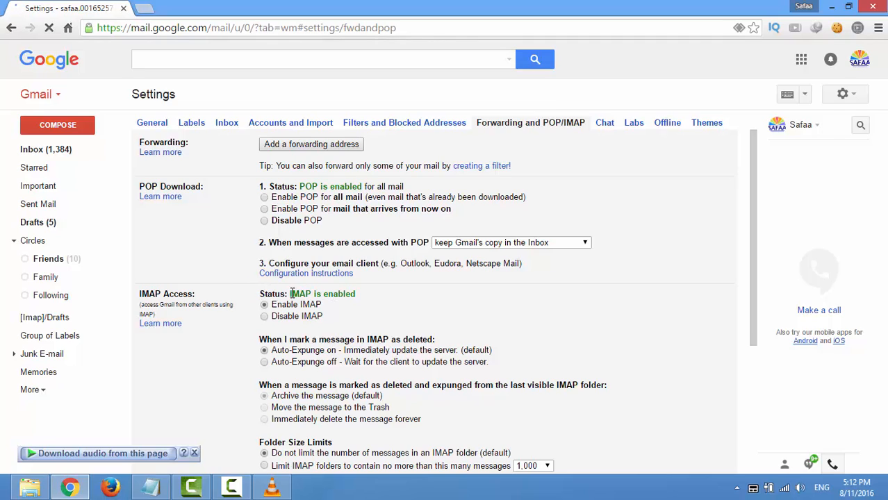
click(264, 316)
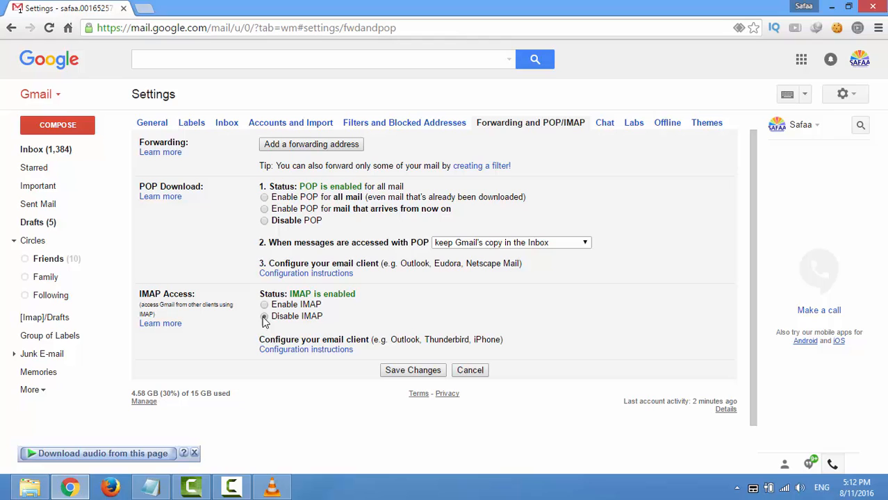
click(264, 304)
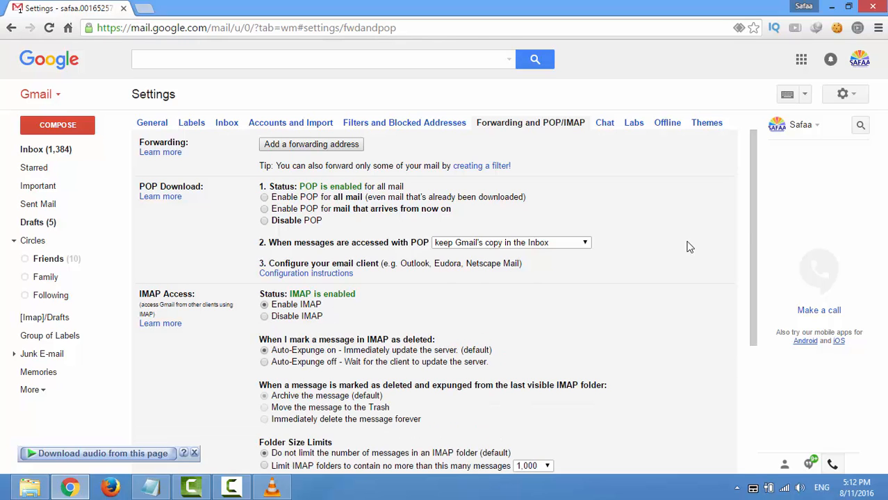
scroll(down, 3)
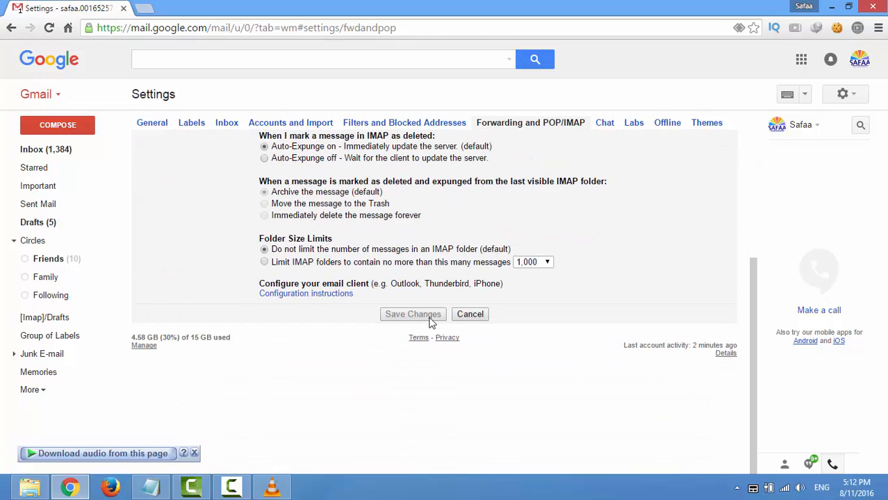
mouse_move(672, 244)
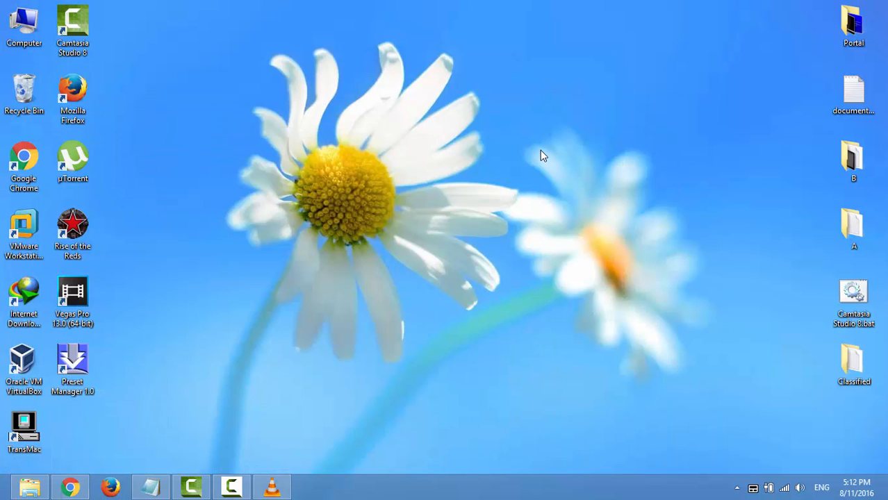
Launch Outlook via 'out' and run Add Account with manual POP or IMAP setup.
text(out)
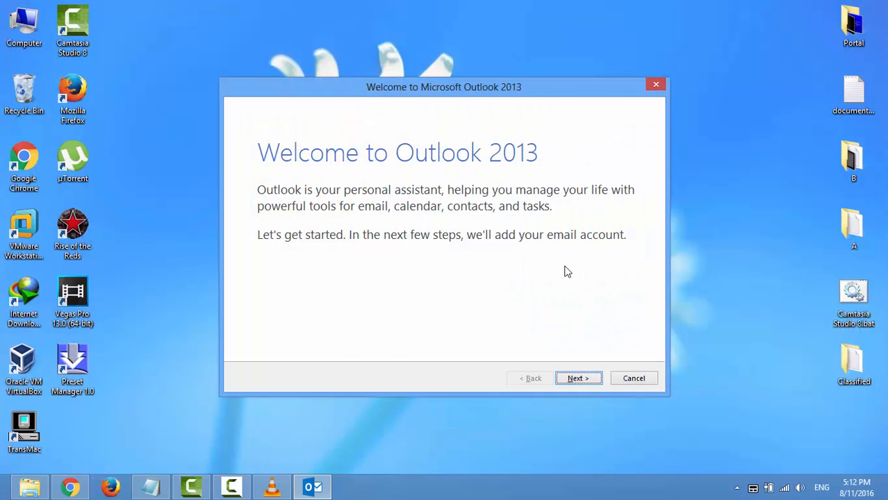
click(578, 378)
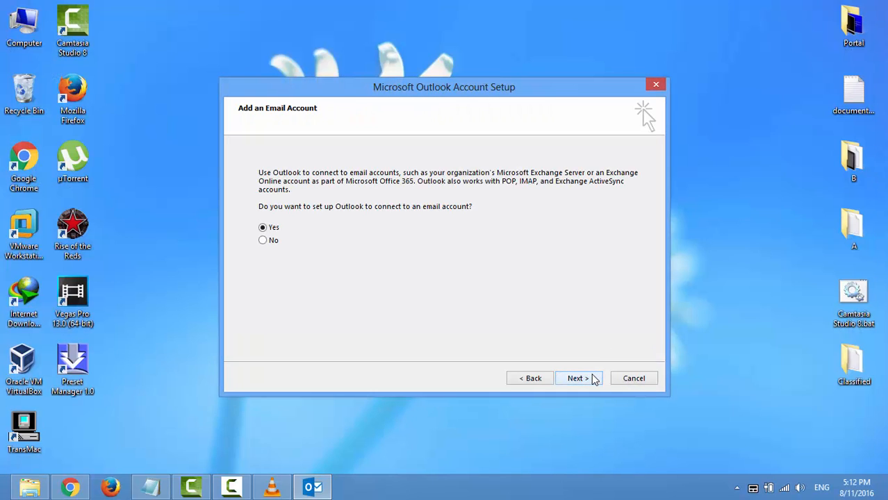
click(577, 378)
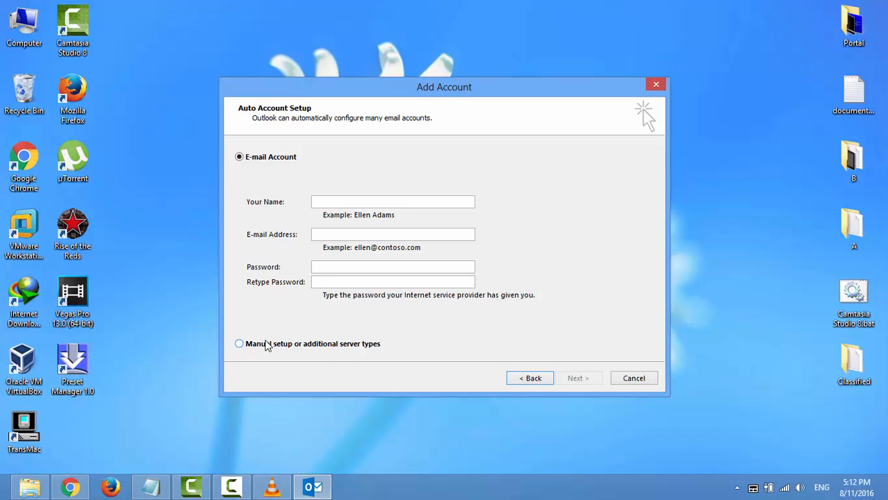
mouse_move(240, 348)
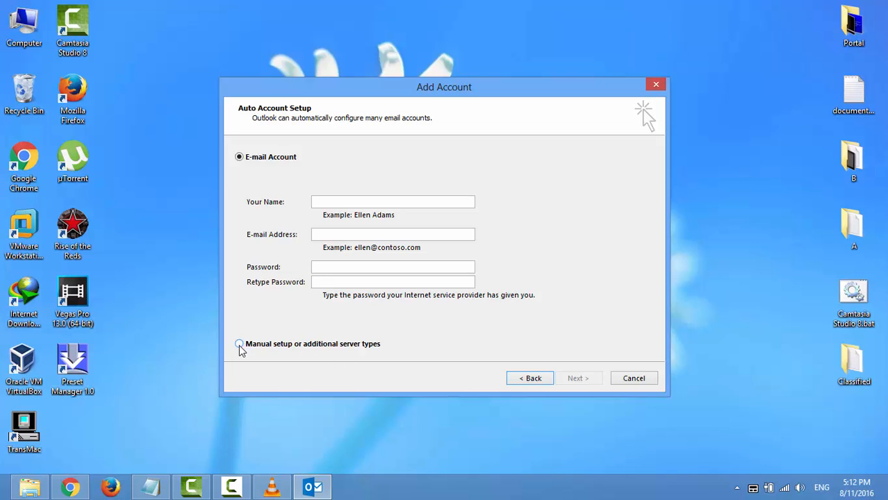
click(239, 344)
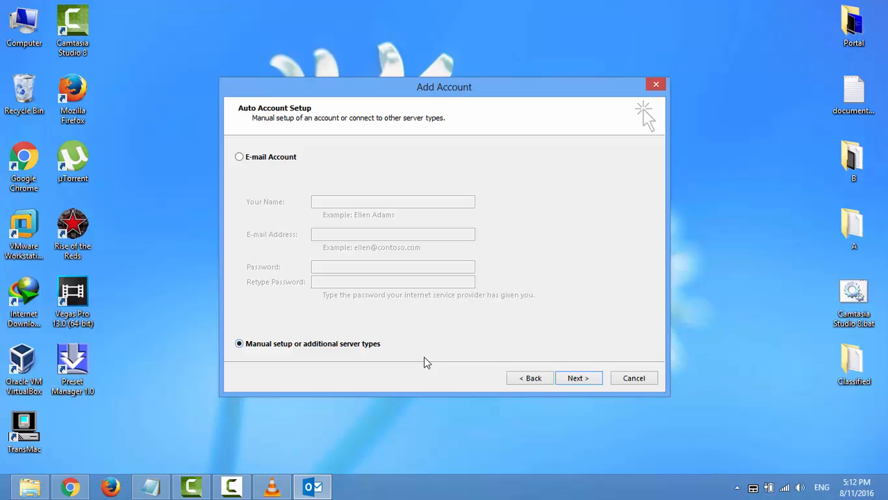
click(577, 378)
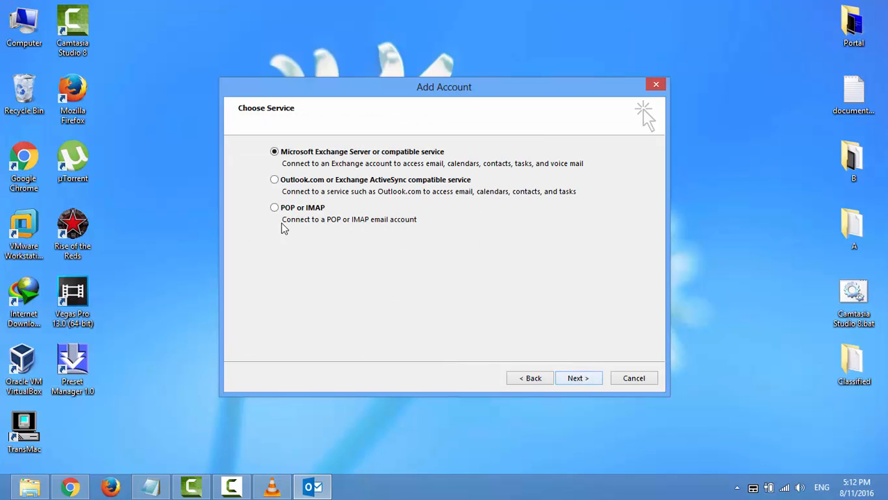
click(273, 207)
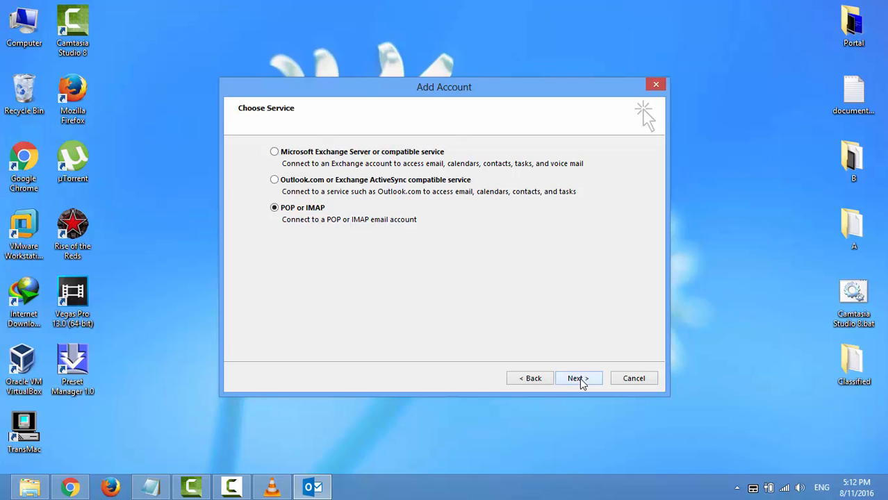
click(577, 378)
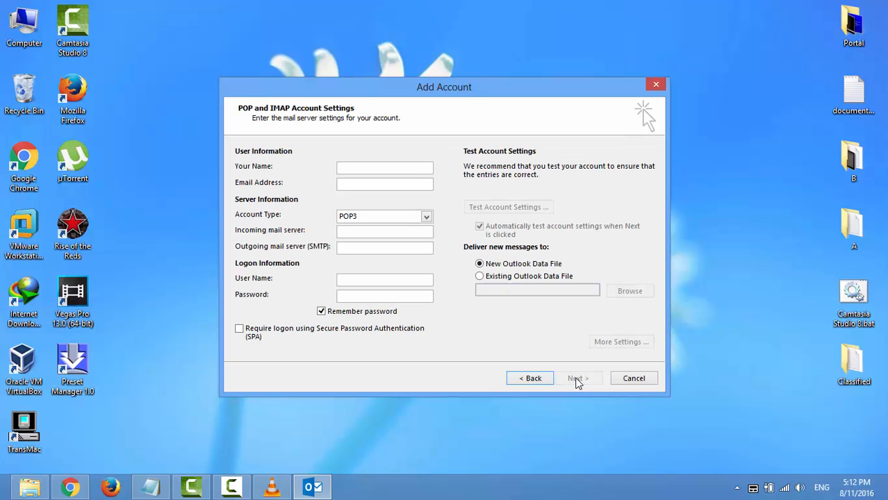
text(Safaa Al)
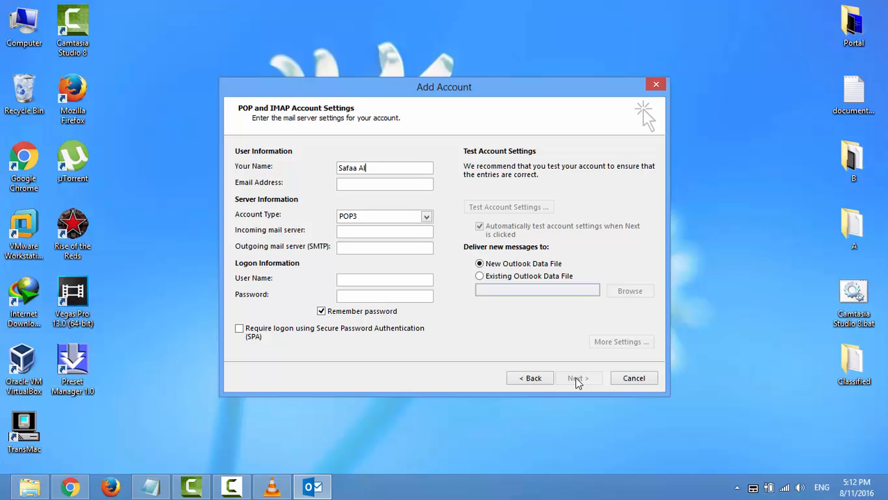
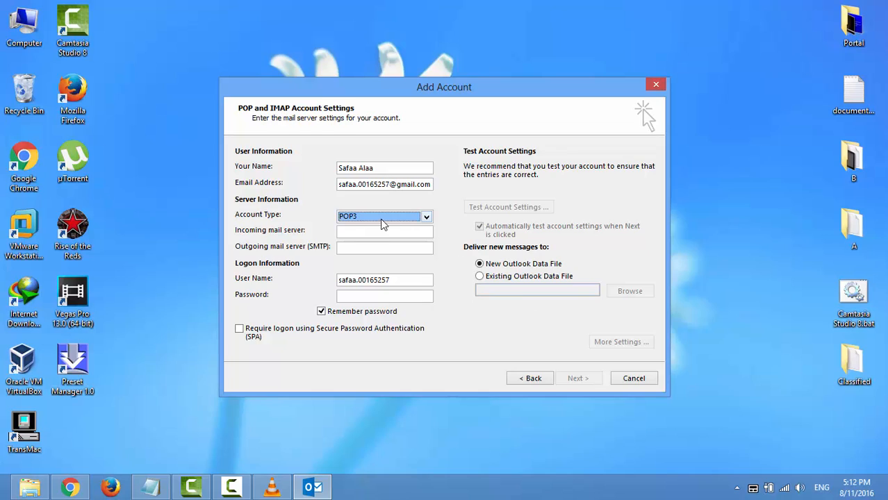
click(425, 216)
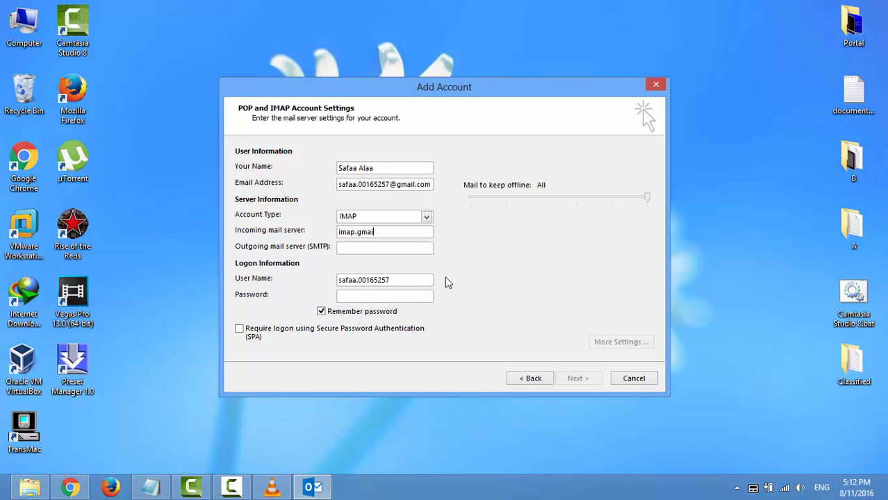
text(l.com)
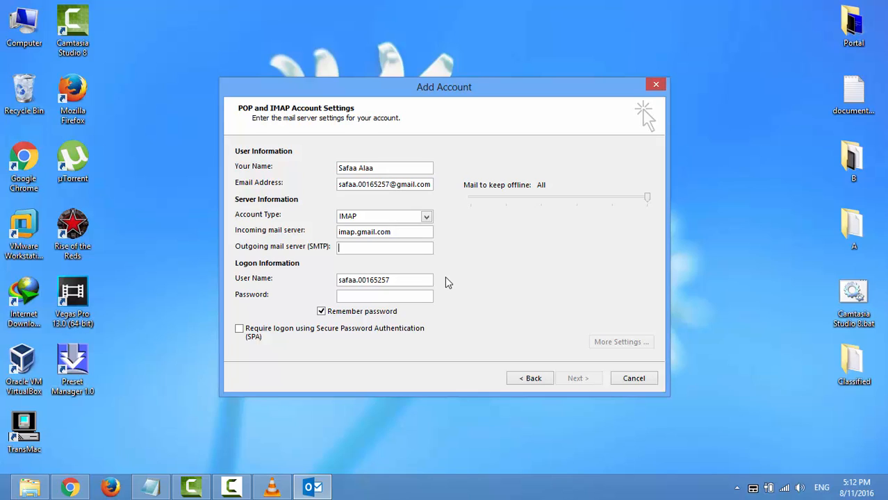
Set the outgoing mail server to smtp.gmail.com and enter the password.
text(smtp)
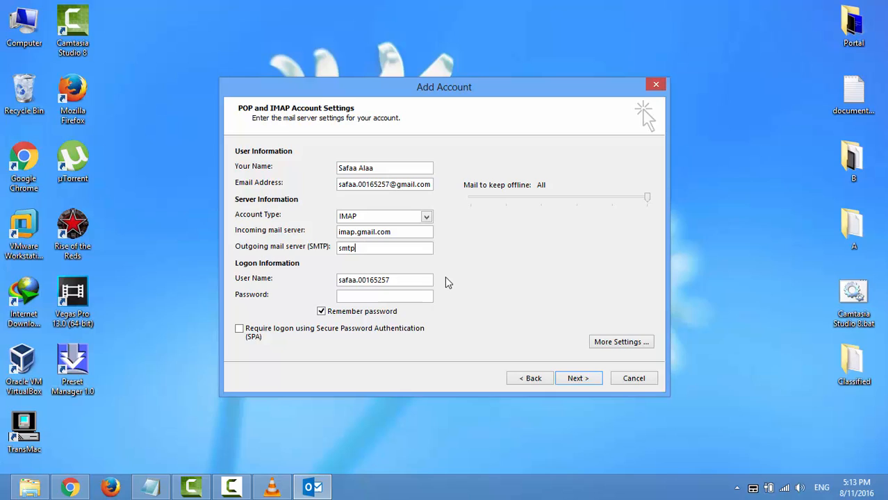
text(.gmail.com)
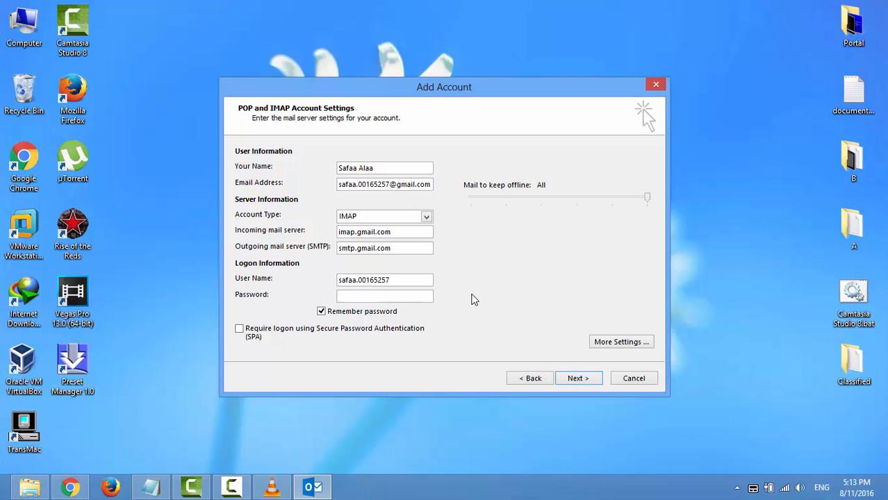
text(******)
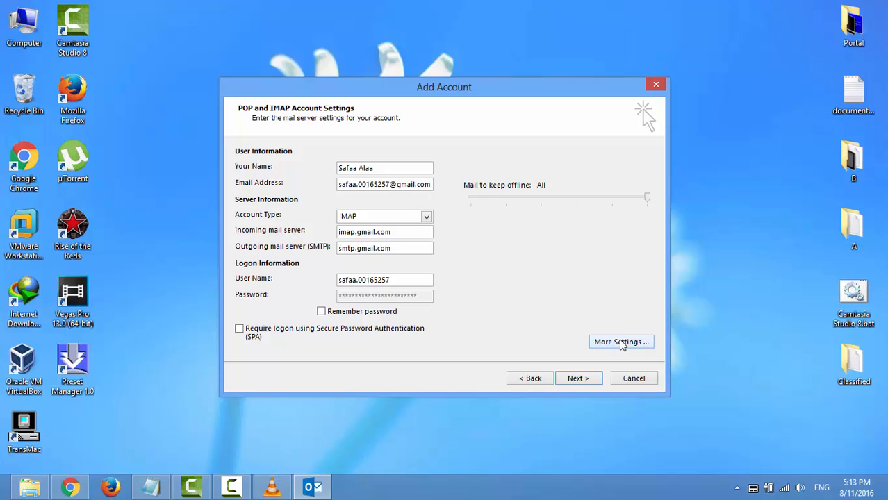
In More Settings, require SMTP authentication using the incoming server's settings.
click(621, 341)
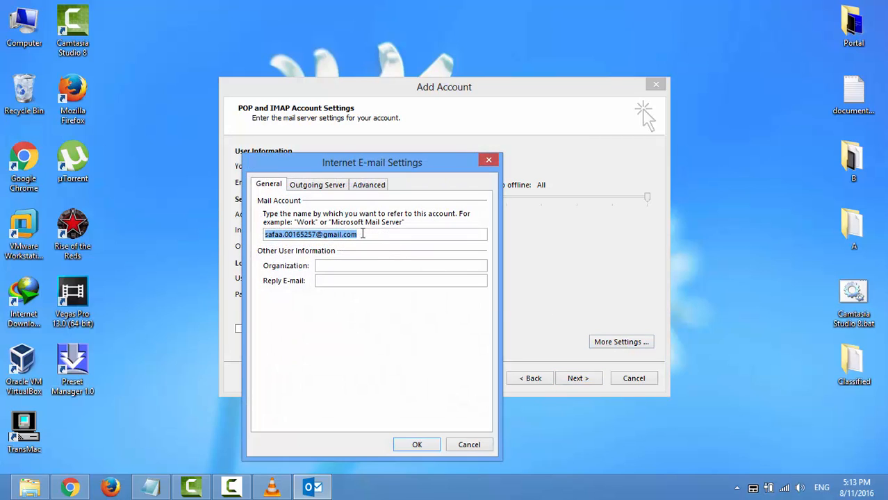
click(317, 184)
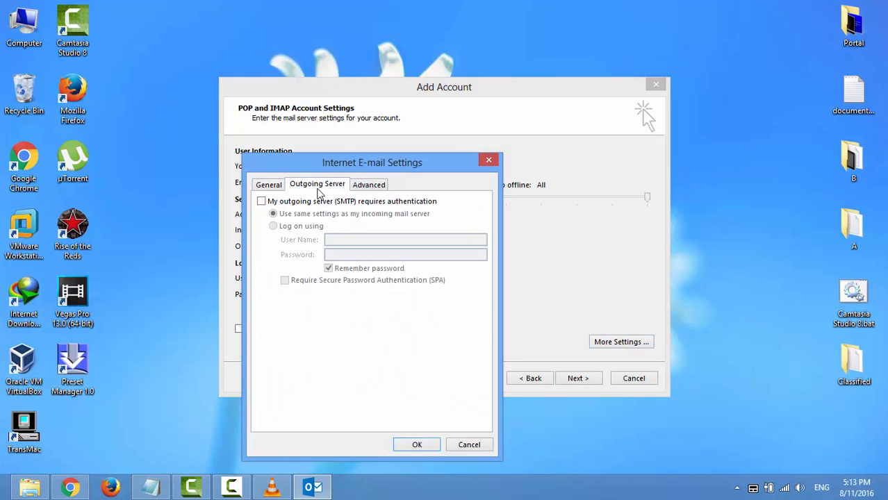
click(262, 200)
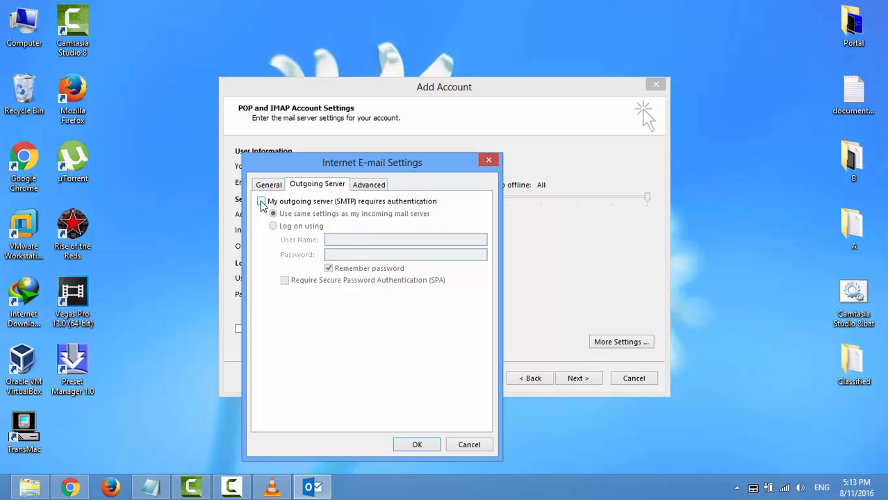
click(261, 200)
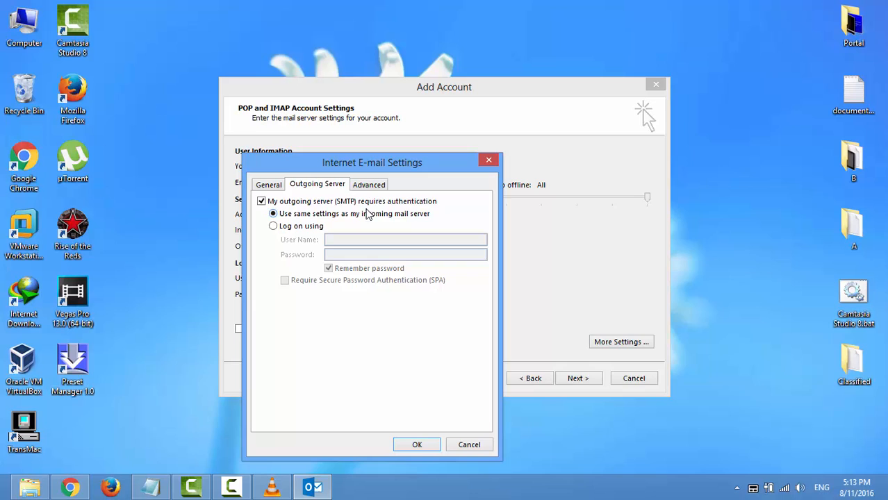
click(369, 184)
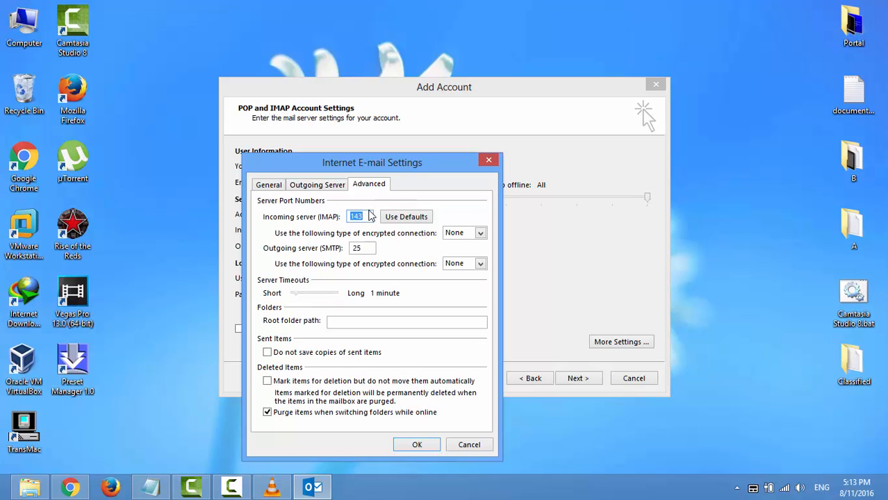
mouse_move(290, 225)
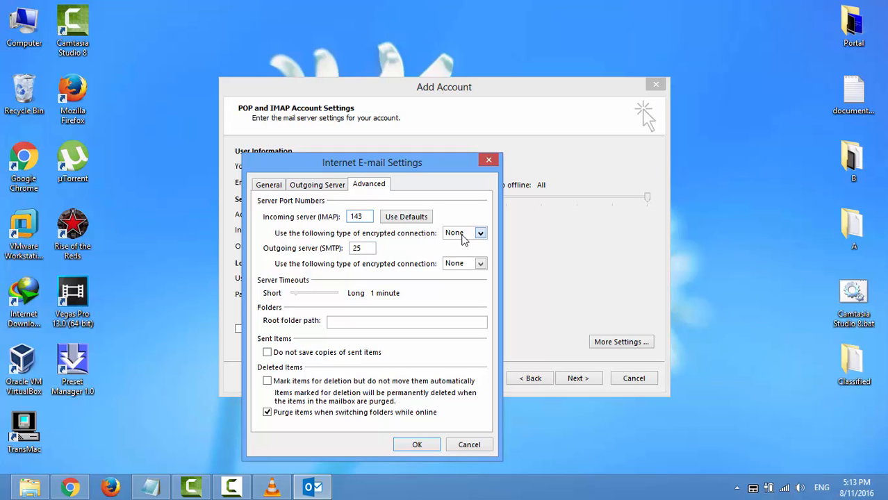
Use SSL with IMAP port 993 and SMTP port 465, then save and test.
click(479, 233)
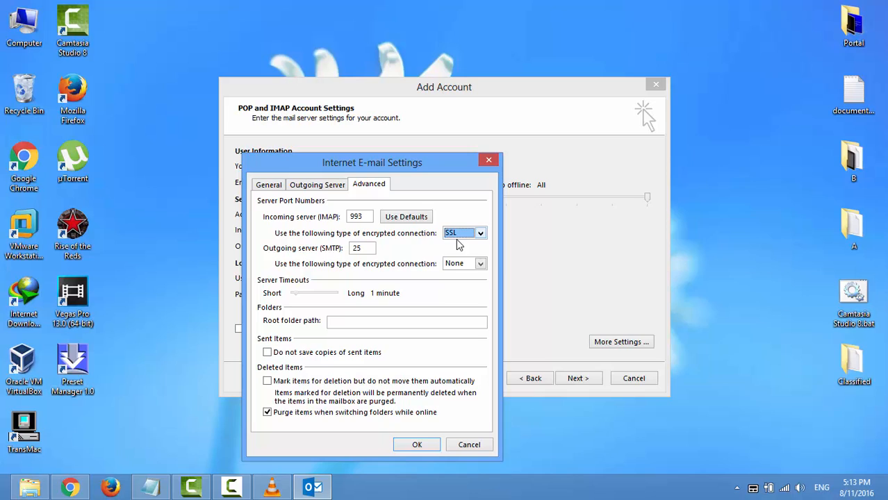
click(462, 263)
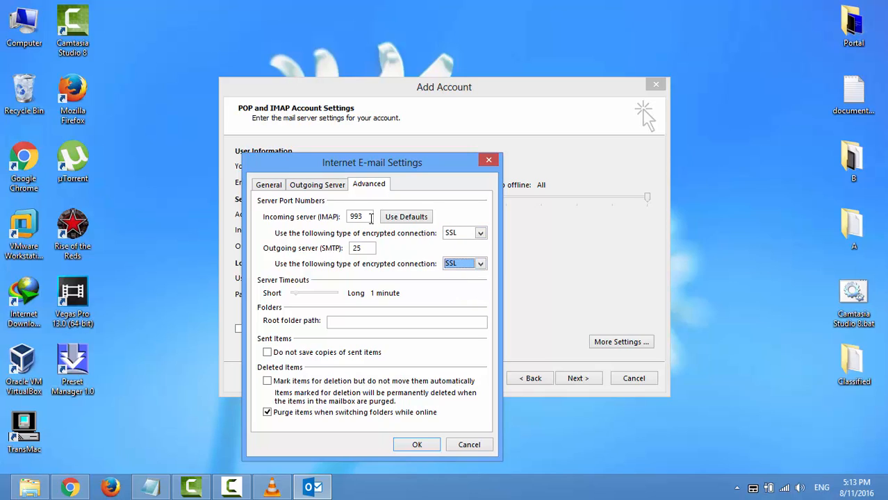
triple_click(356, 216)
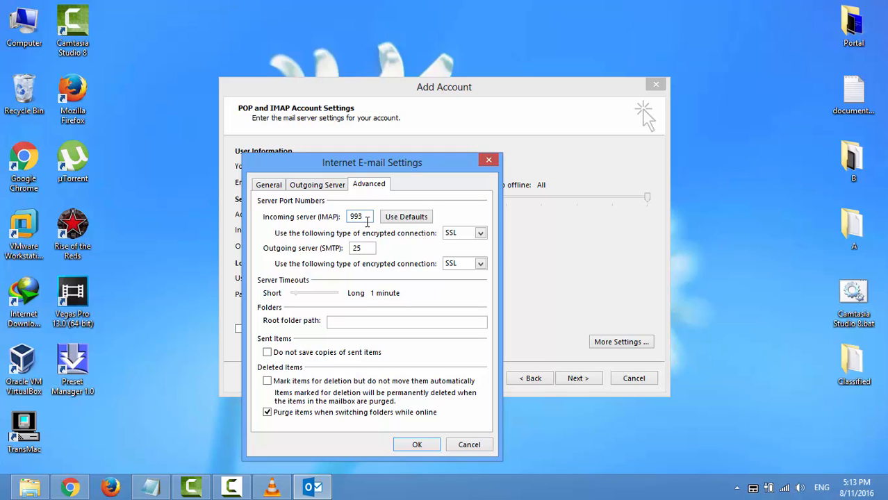
triple_click(356, 248)
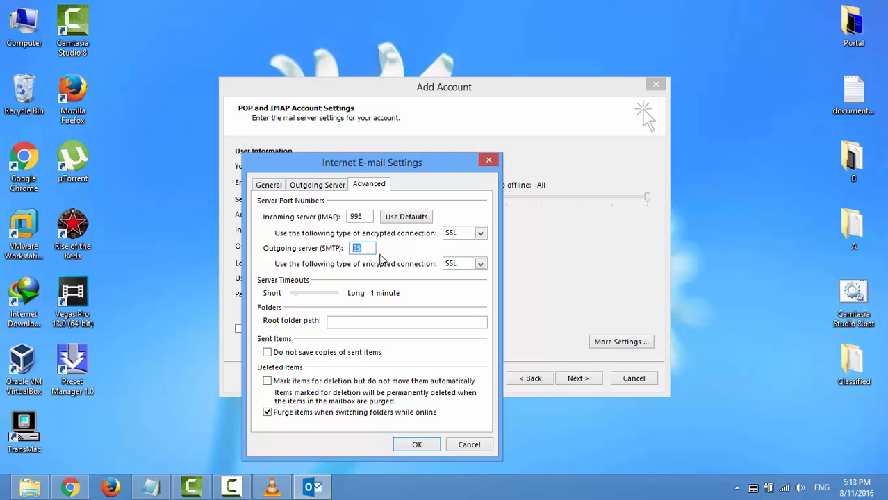
text(465)
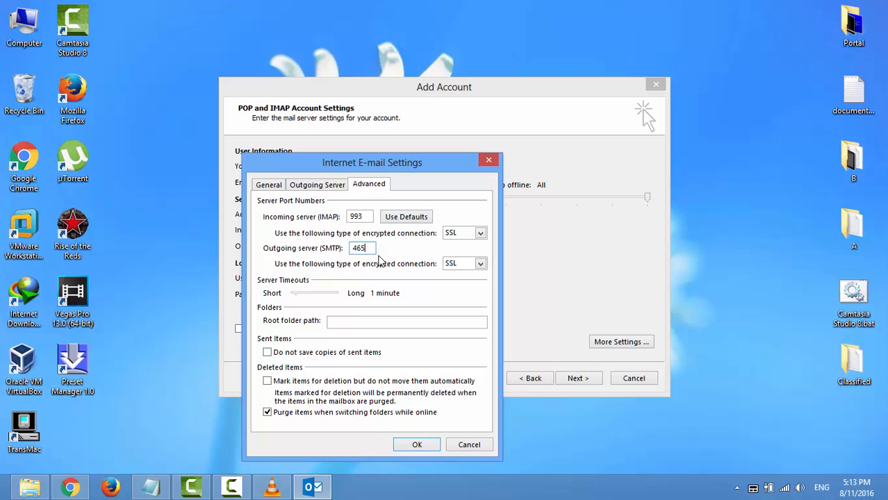
mouse_move(400, 403)
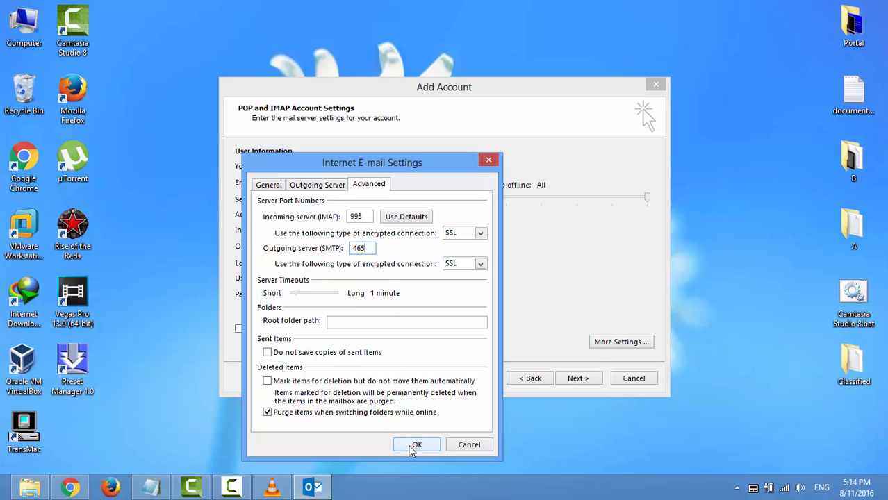
click(416, 445)
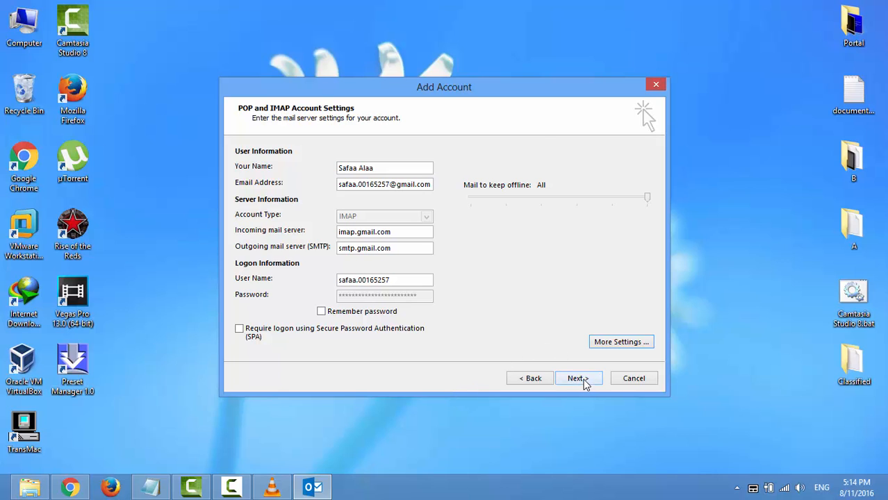
click(576, 378)
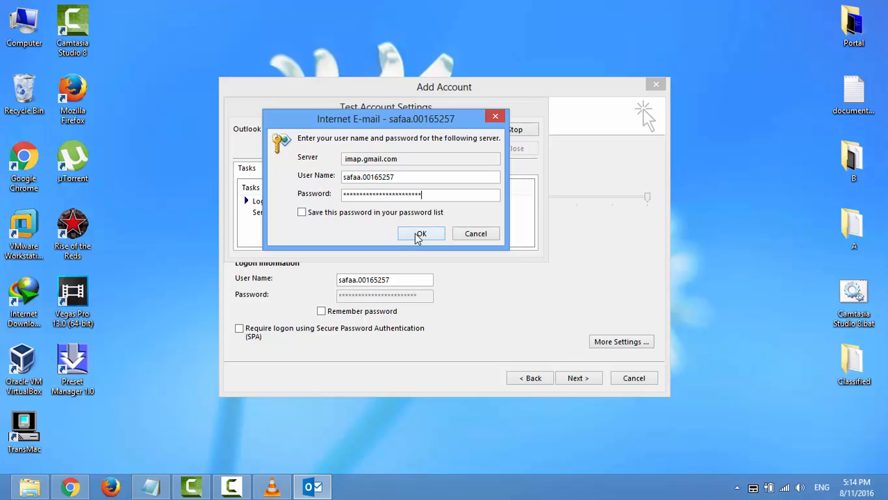
Confirm the password prompts for imap.gmail.com and smtp.gmail.com.
click(420, 234)
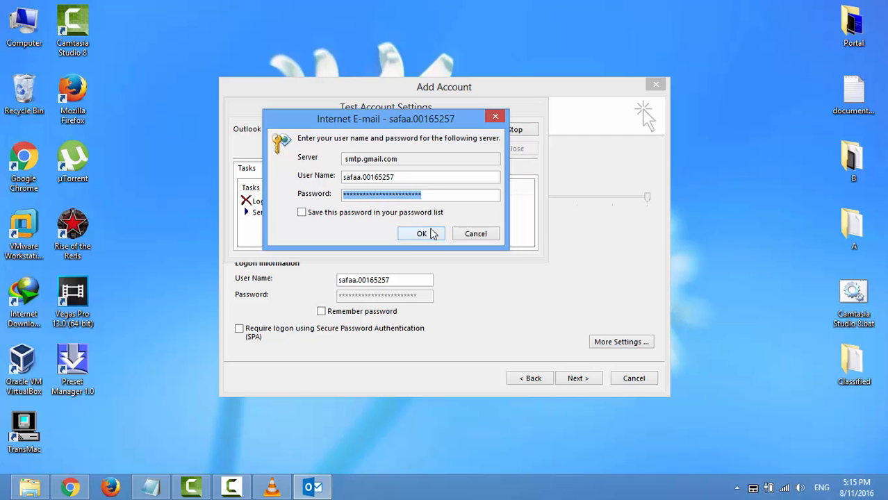
click(70, 487)
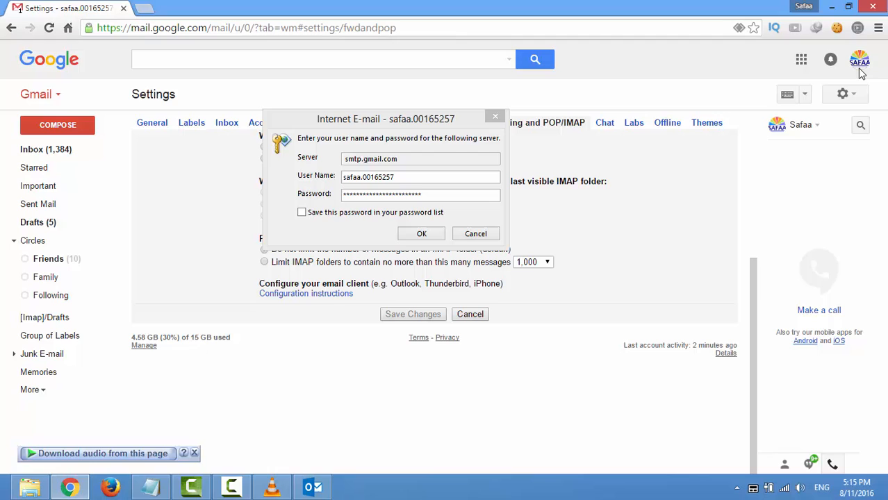
Open Google account settings from the account menu and reach Sign-in & security.
click(860, 60)
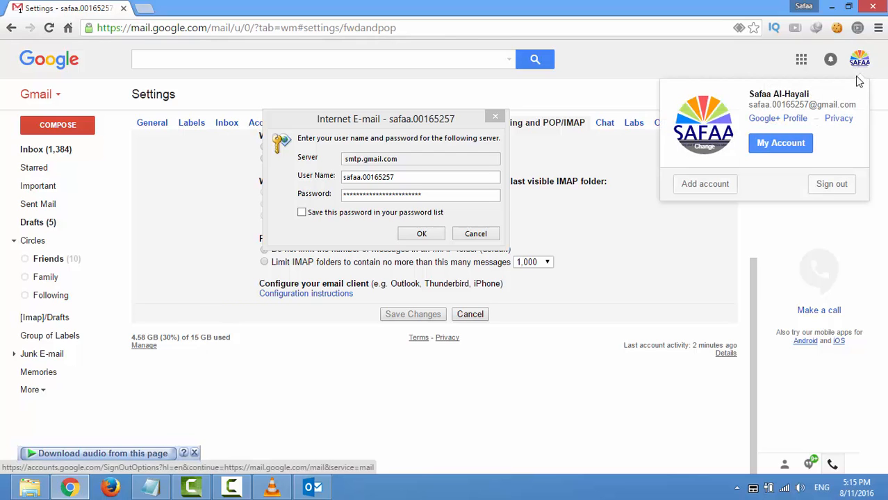
click(780, 143)
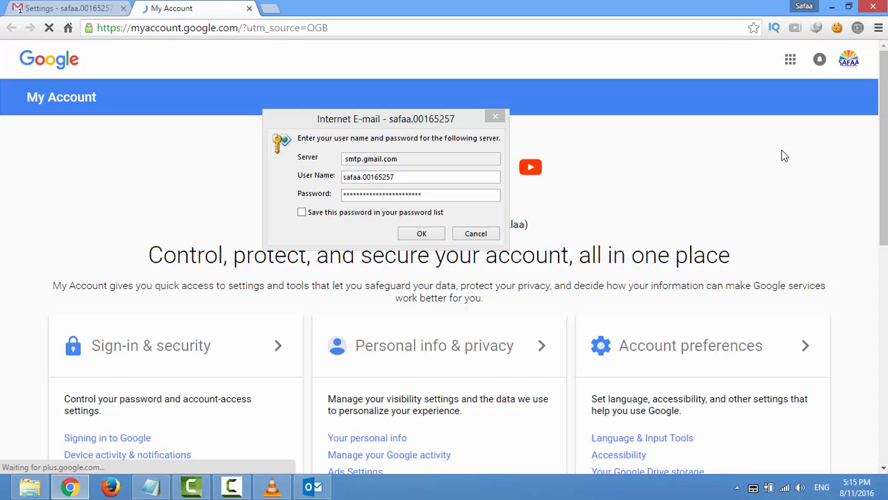
mouse_move(194, 351)
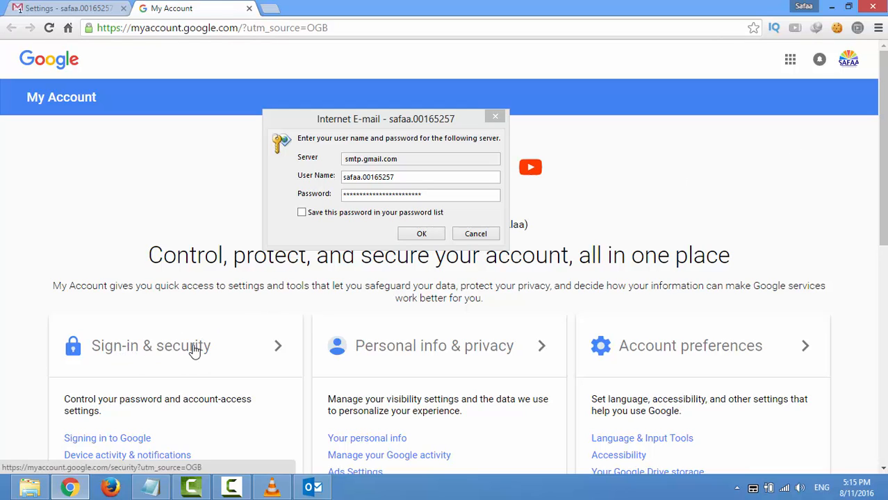
click(151, 346)
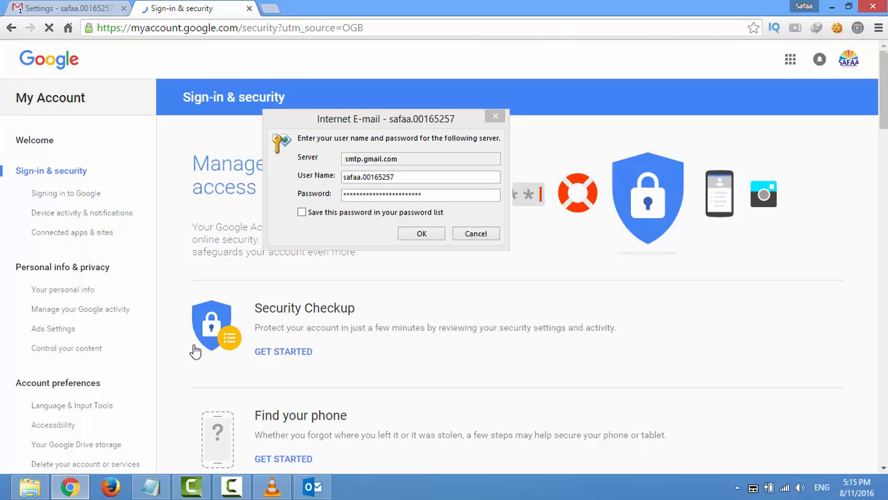
click(421, 233)
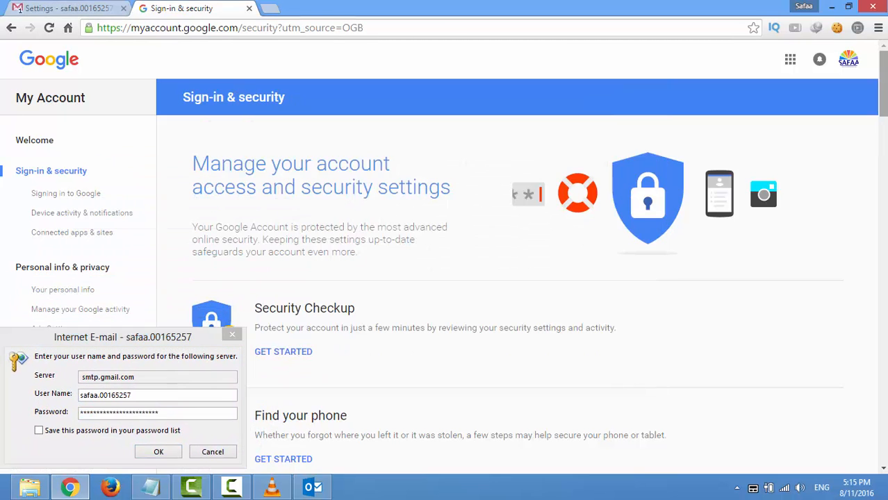
scroll(down, 3)
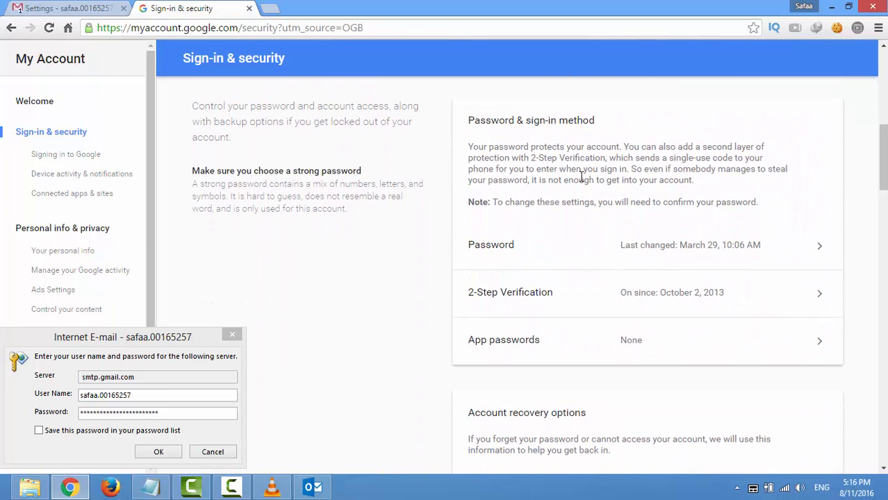
mouse_move(466, 296)
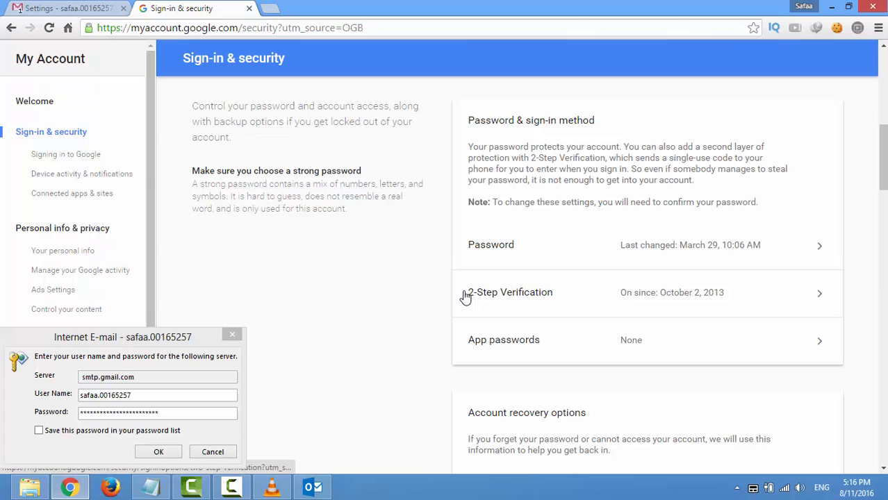
mouse_move(686, 297)
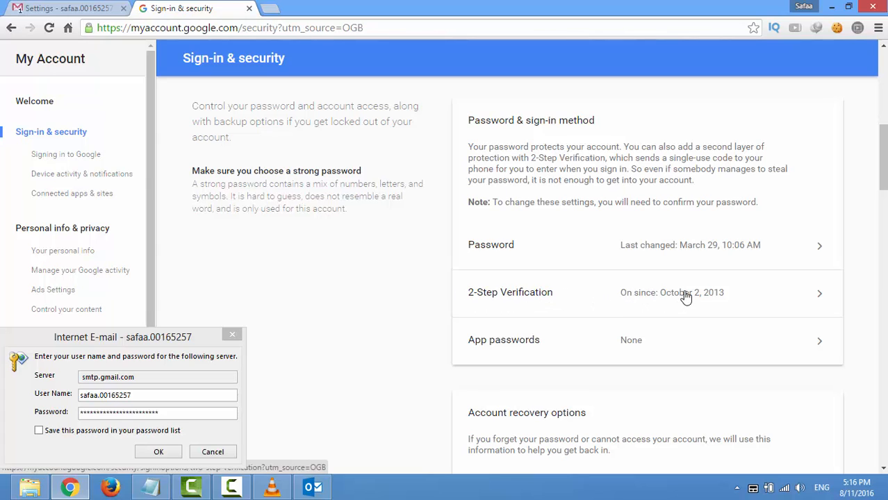
mouse_move(665, 342)
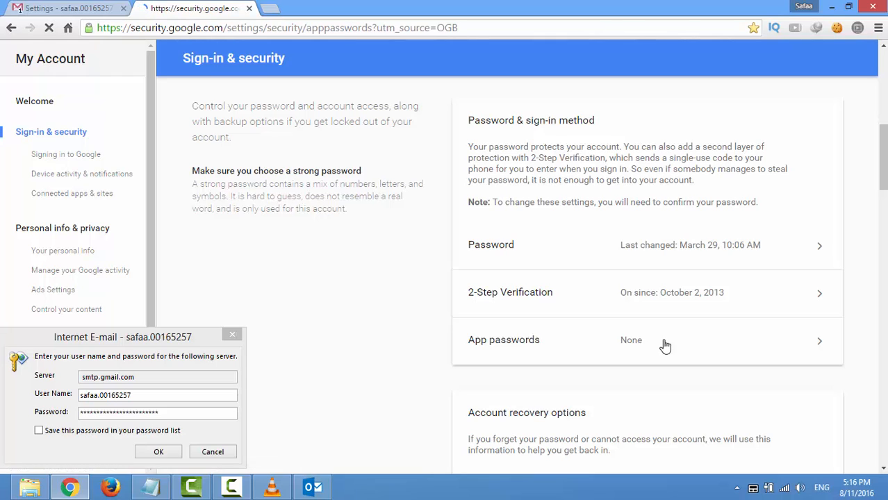
Generate an app password for Mail on a Windows Computer.
click(647, 340)
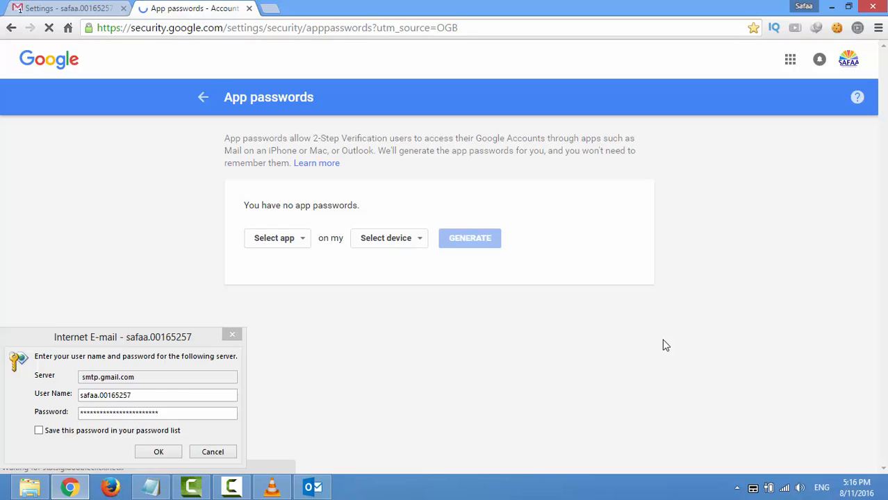
mouse_move(322, 226)
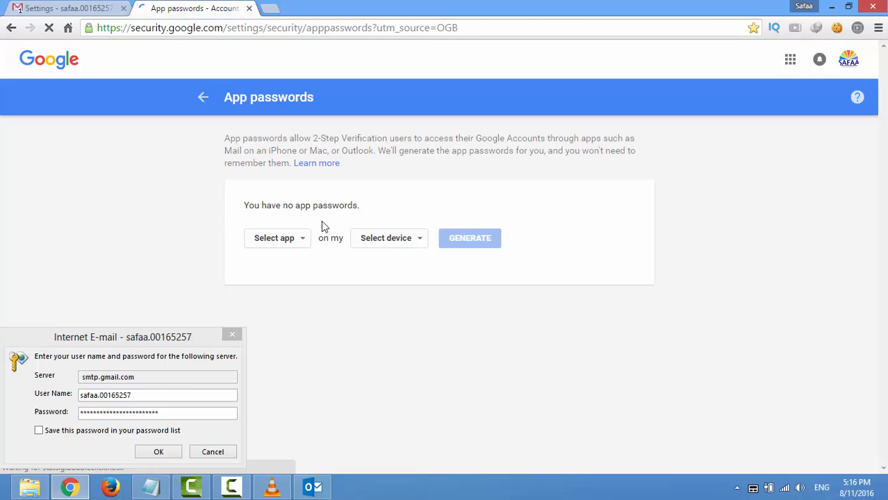
click(276, 238)
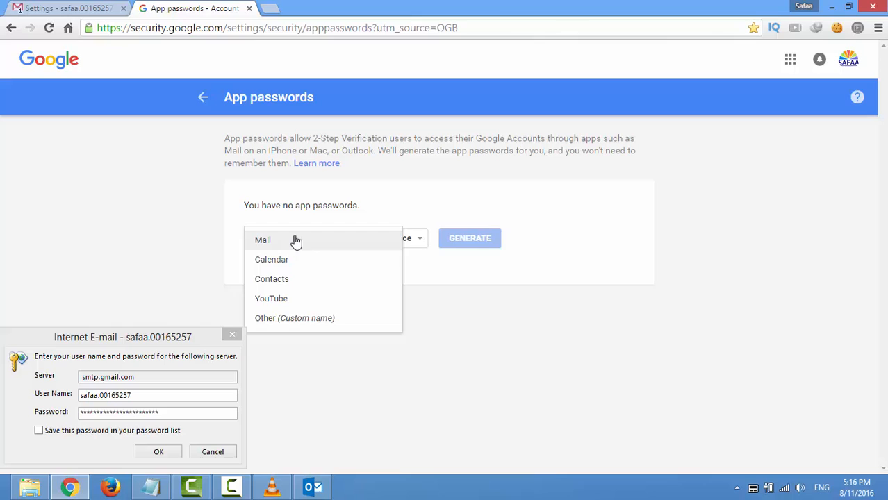
click(263, 240)
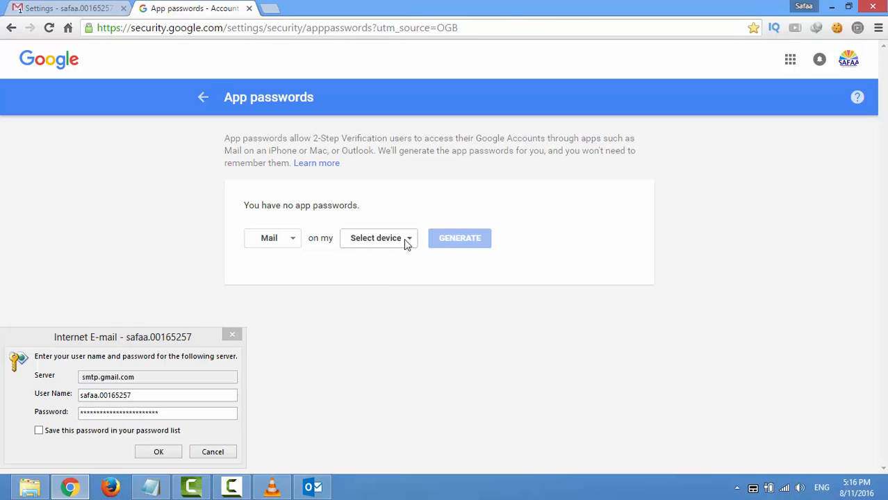
click(379, 238)
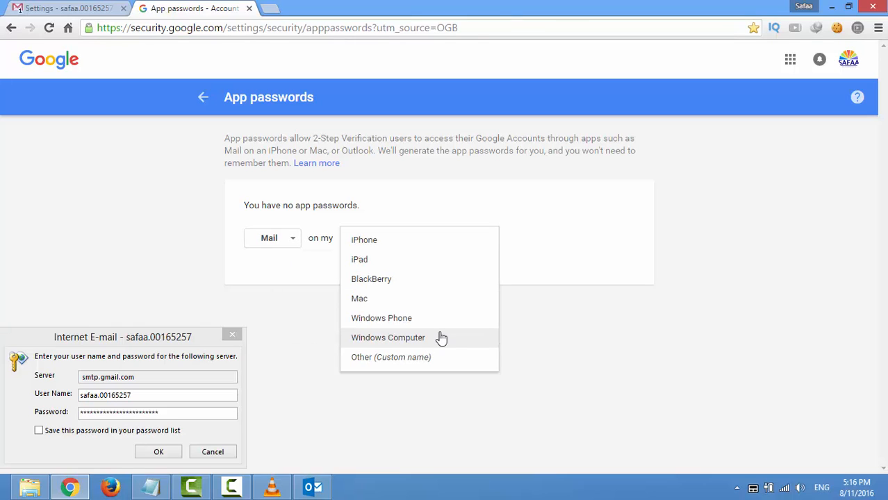
click(388, 337)
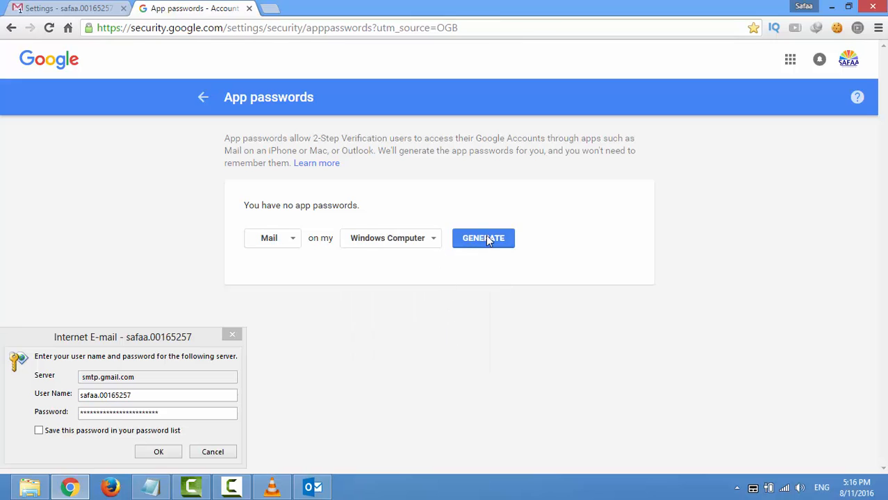
click(483, 238)
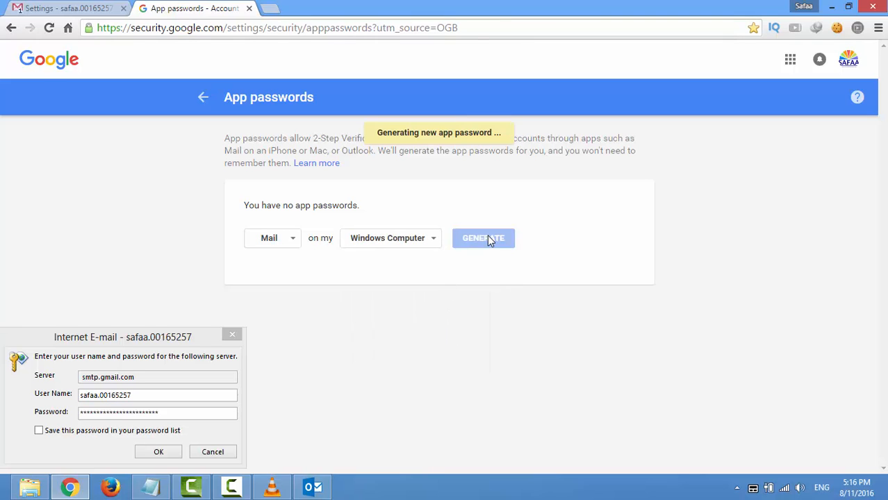
Select the generated 16-character app password.
click(483, 237)
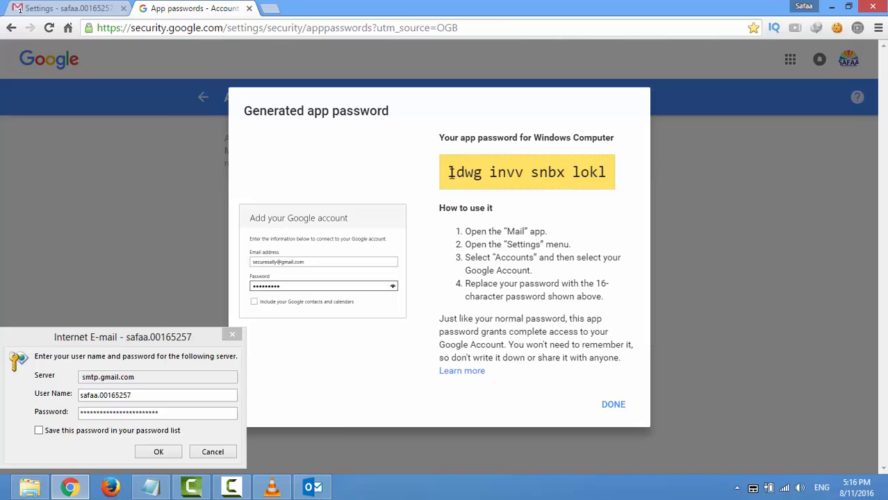
triple_click(527, 171)
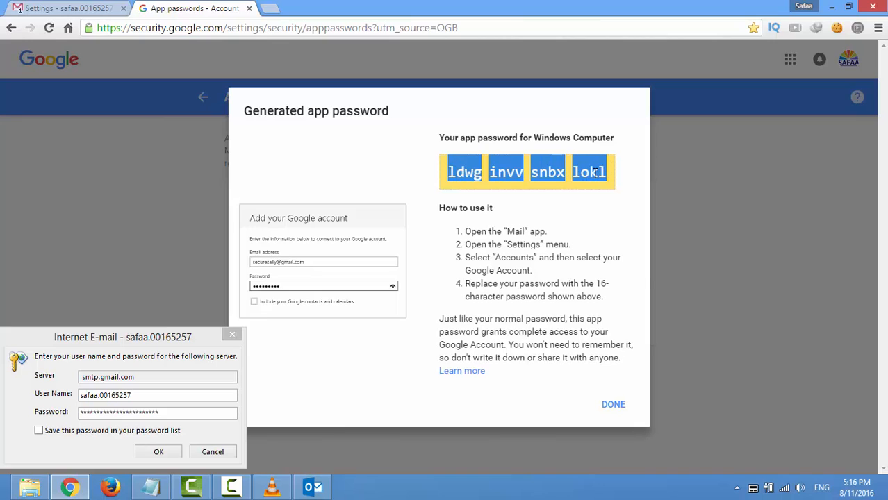
mouse_move(625, 185)
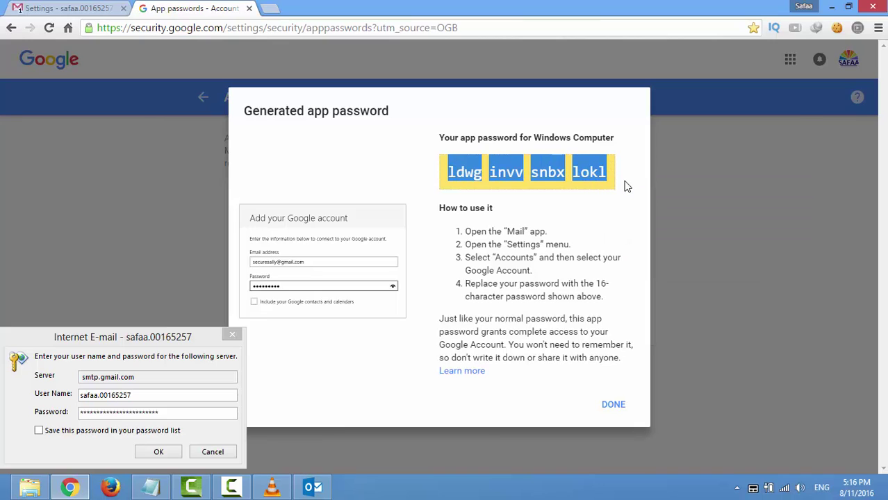
click(613, 405)
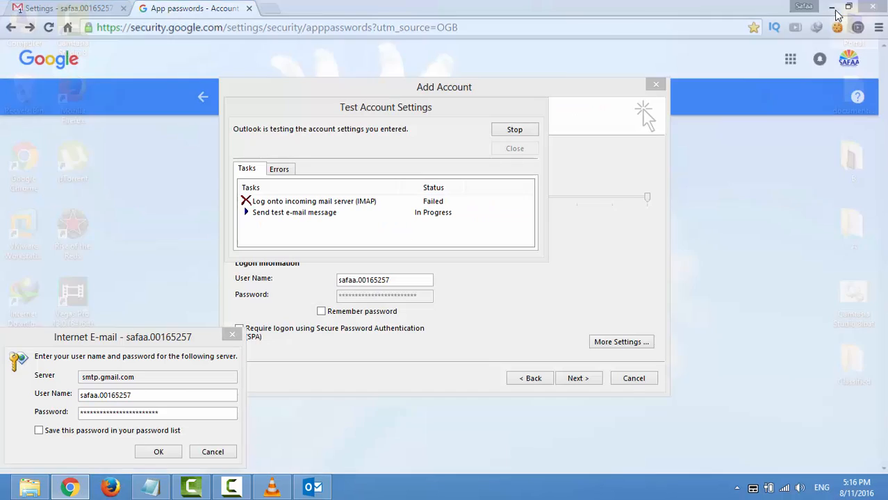
Dismiss the failed account test and replace the logon password with the 16-character app password.
click(832, 6)
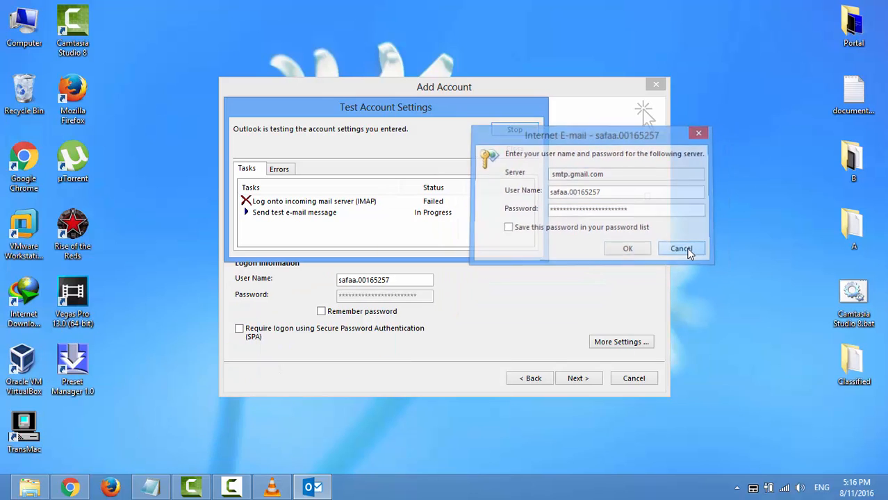
click(681, 249)
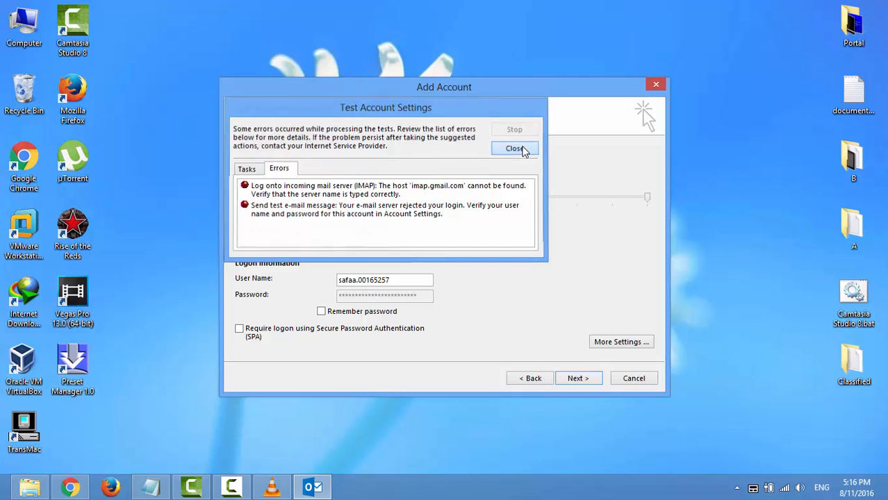
click(514, 148)
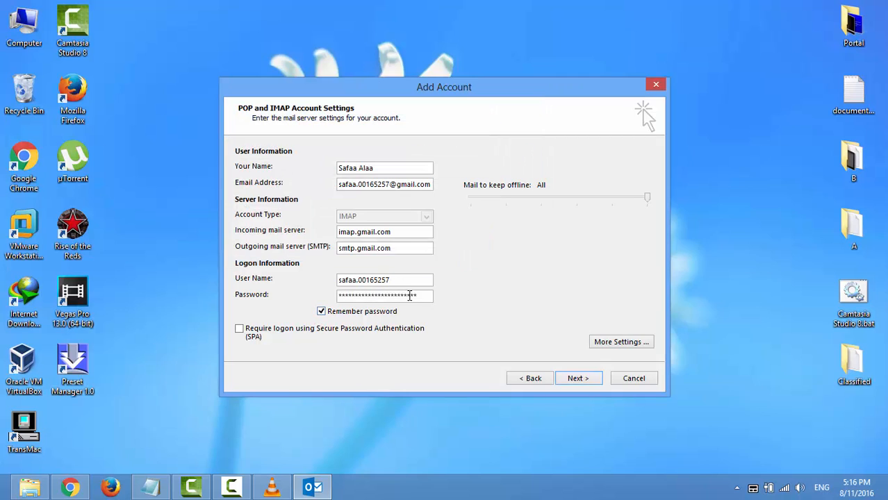
triple_click(384, 296)
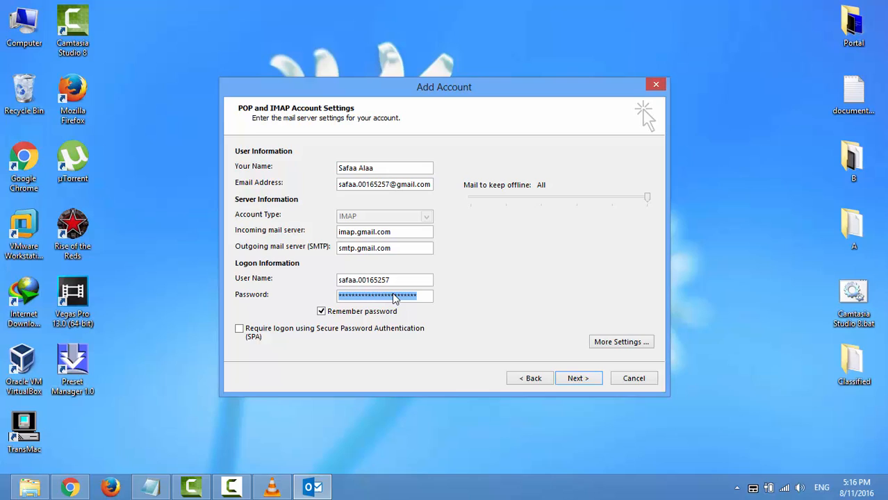
click(396, 296)
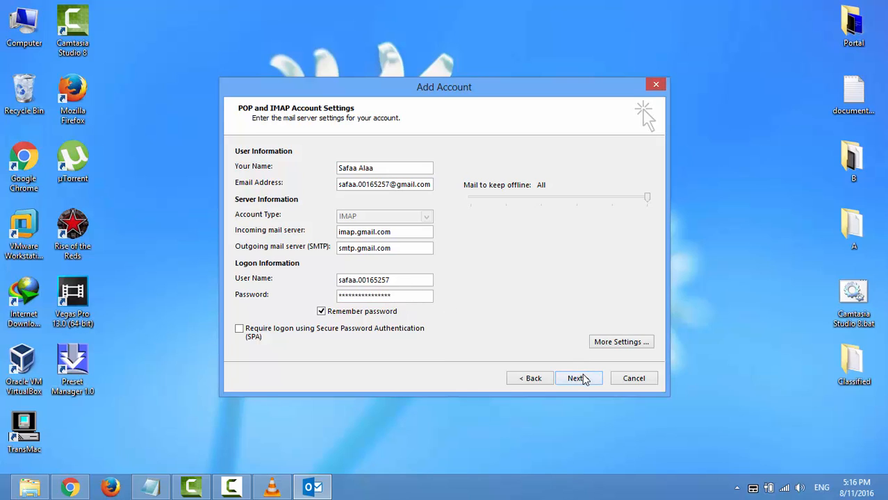
Rerun the account test, confirm IMAP logon and test message pass, then finish setup.
click(575, 378)
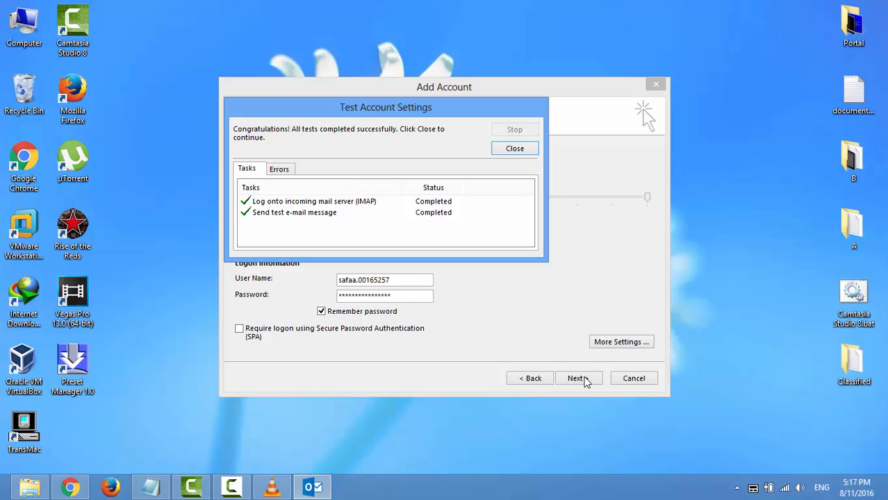
mouse_move(297, 164)
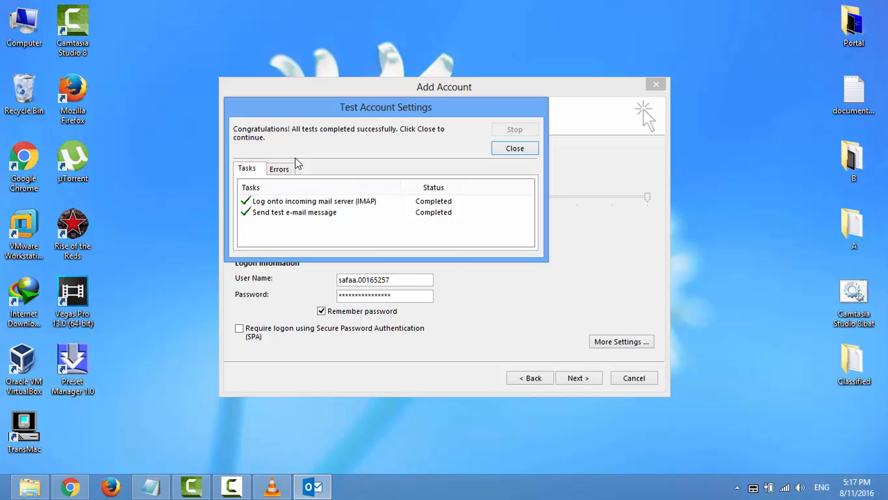
mouse_move(293, 229)
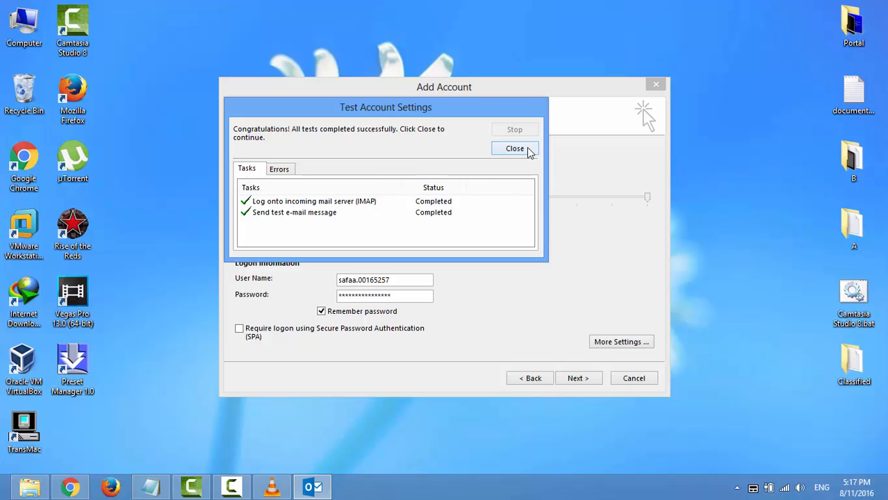
click(514, 148)
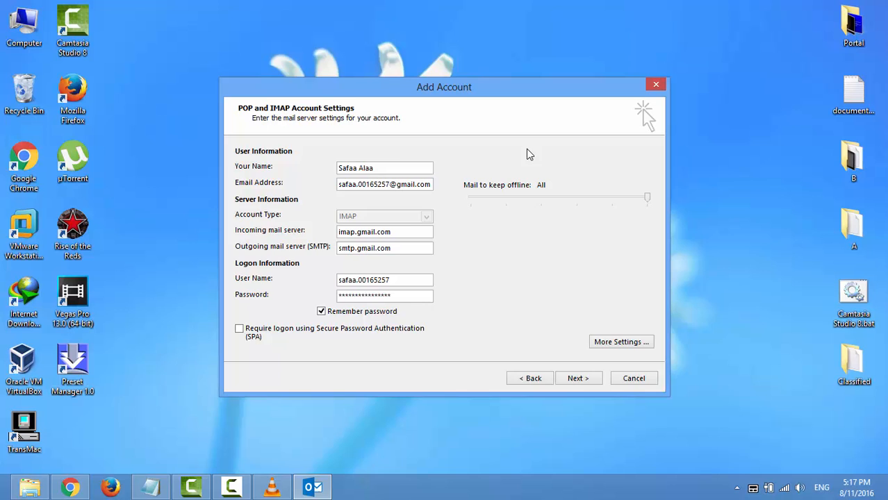
click(578, 378)
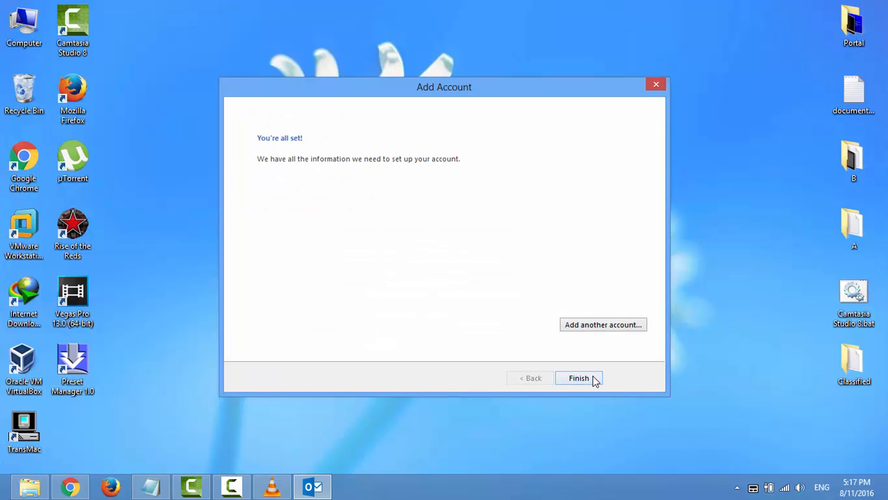
click(578, 378)
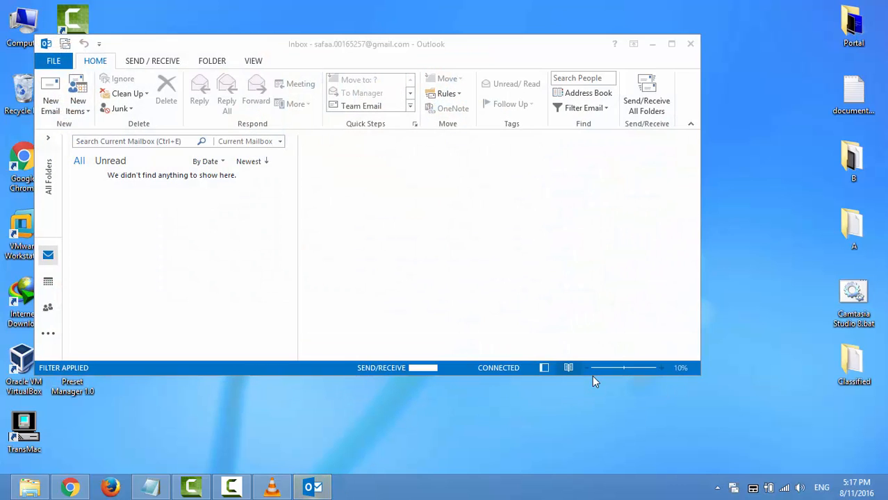